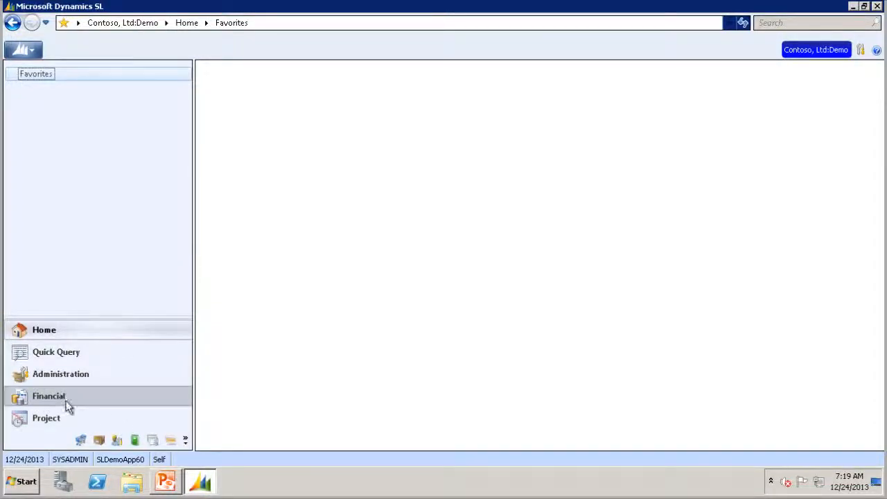
Go to the Financial module and launch Accounts Payable Payment Selection for a new batch
click(49, 397)
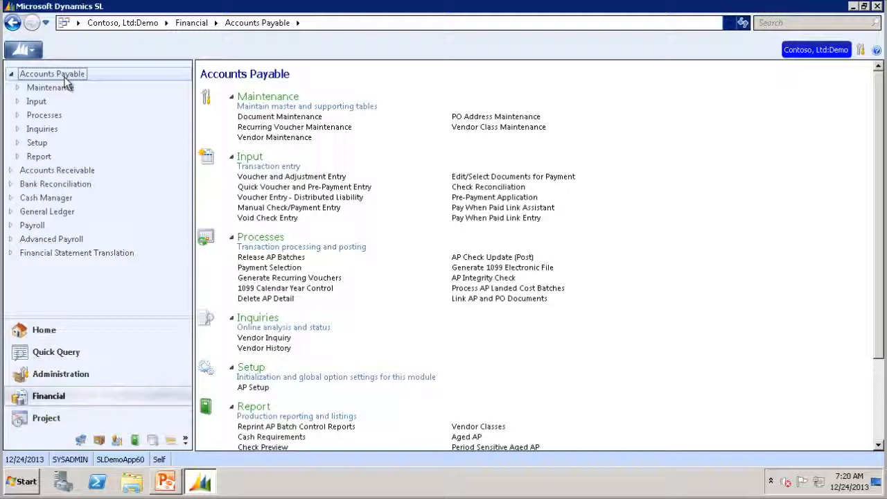
mouse_move(263, 270)
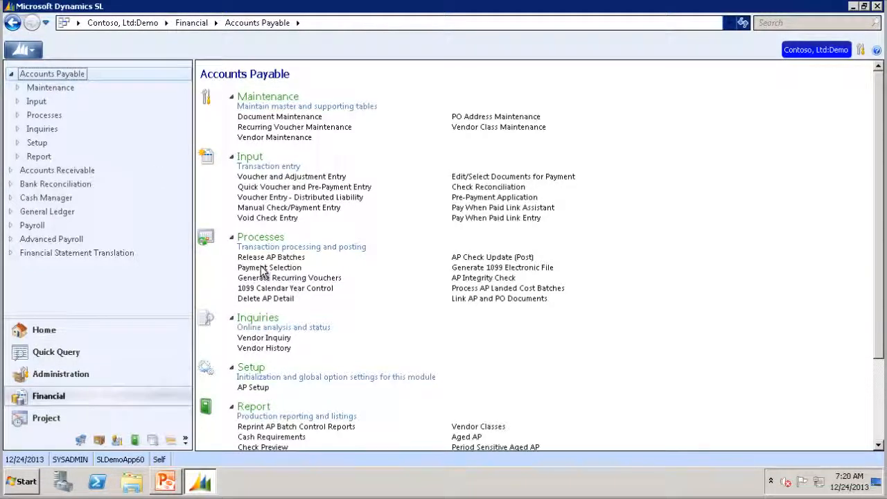
click(269, 268)
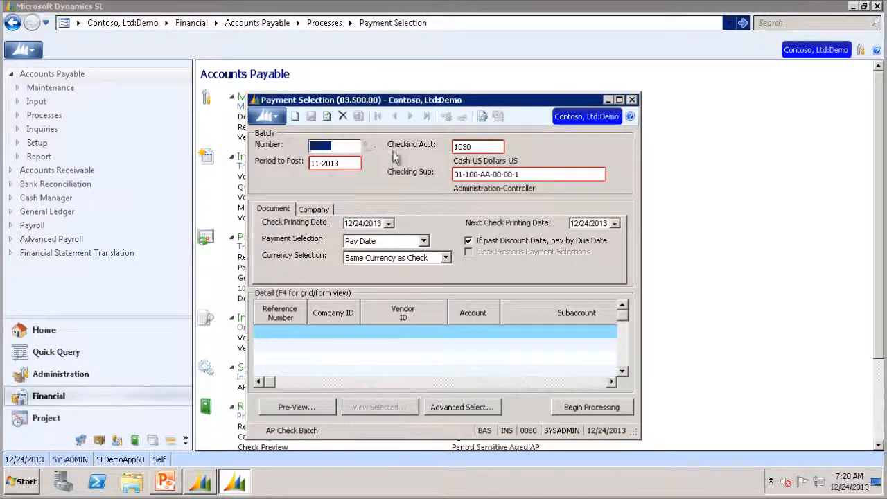
mouse_move(427, 187)
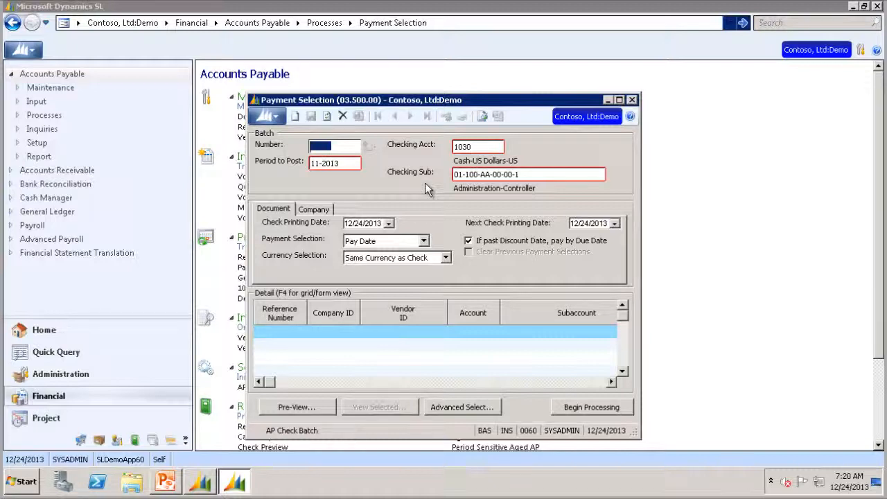
mouse_move(737, 466)
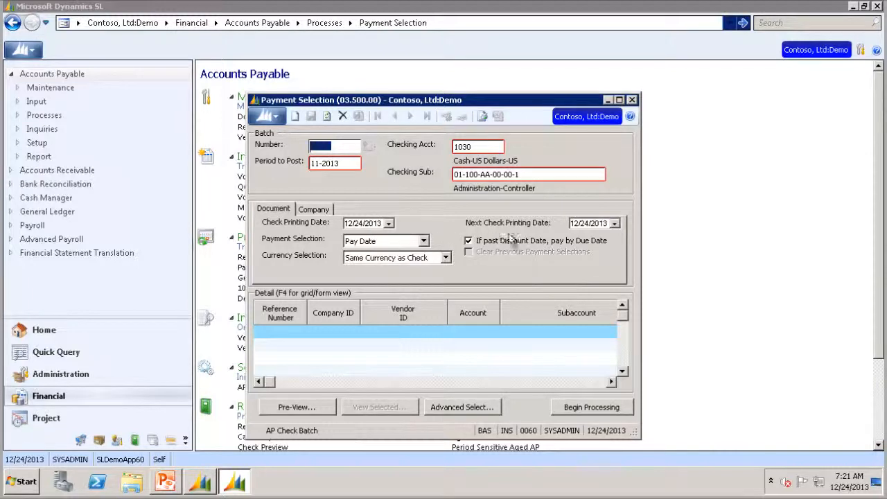
mouse_move(566, 239)
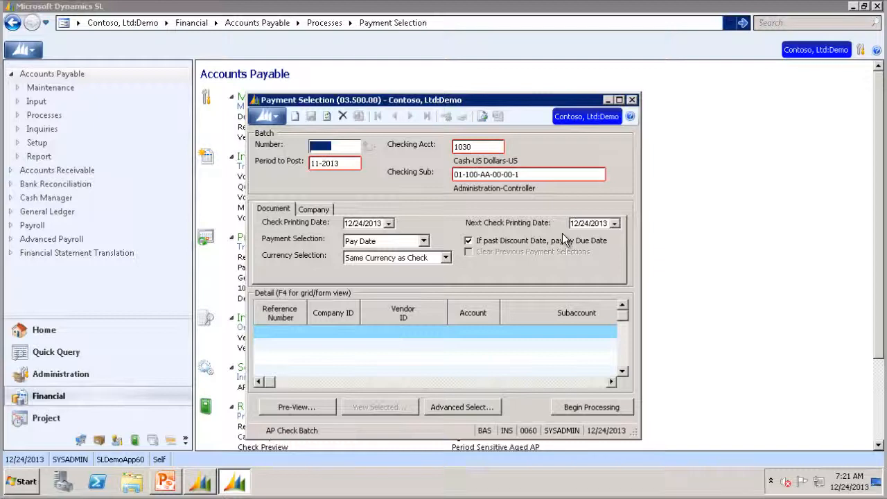
Leave Batch Number blank and keep Currency Selection at Same Currency as Check
click(423, 242)
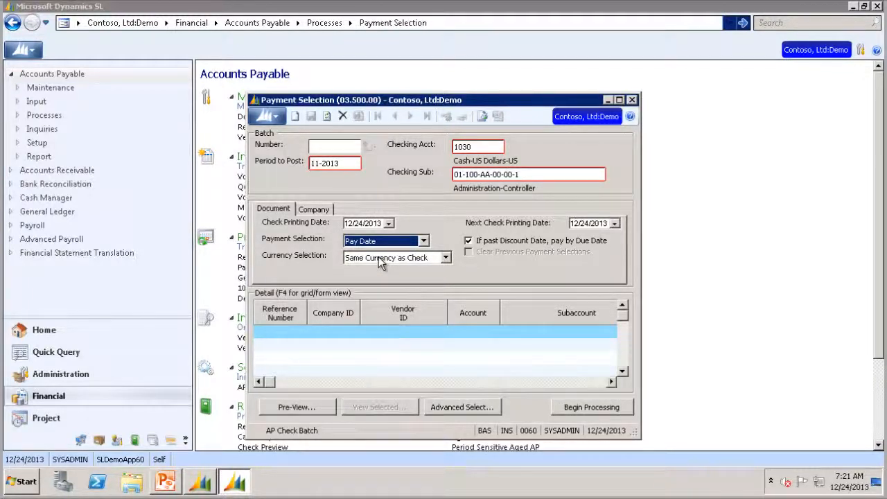
mouse_move(391, 269)
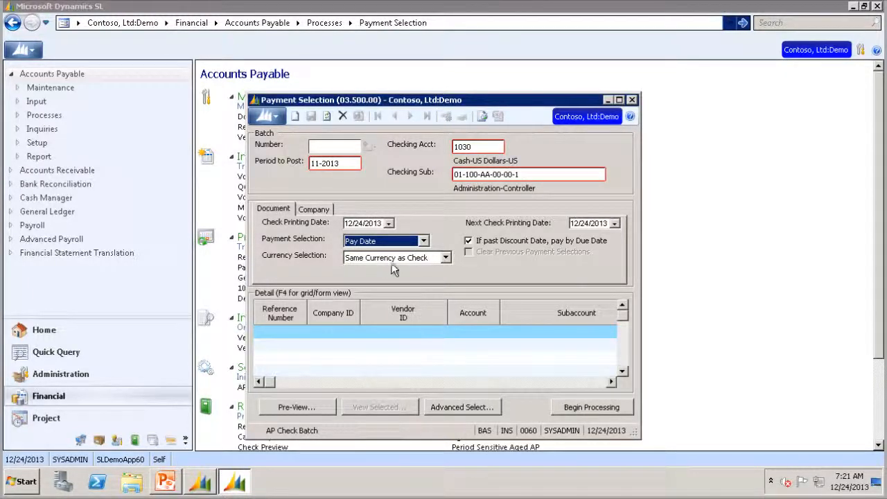
click(445, 256)
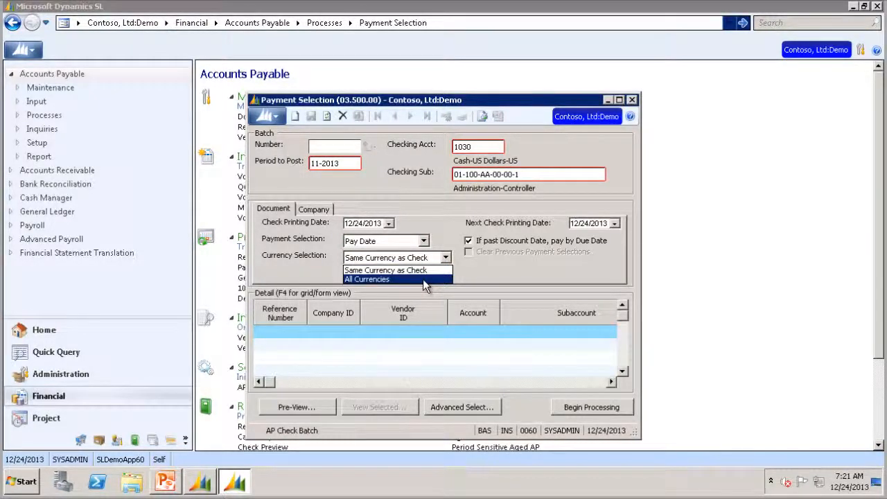
click(385, 269)
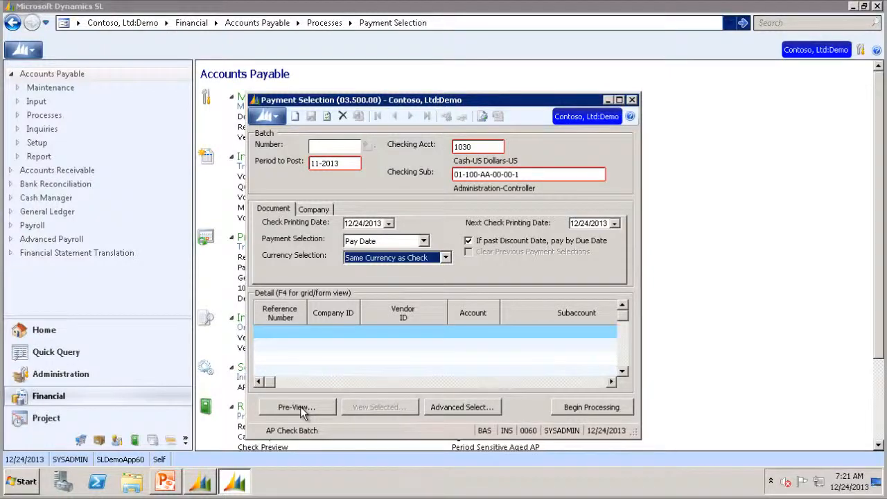
click(296, 408)
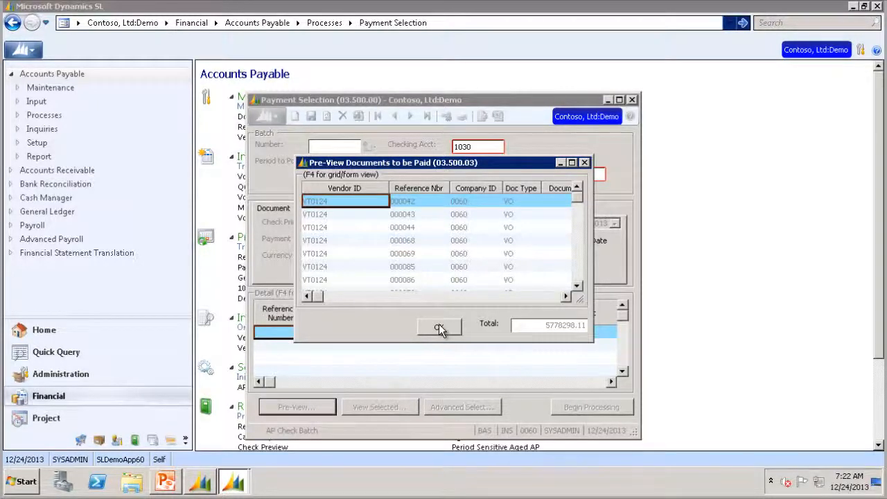
click(441, 327)
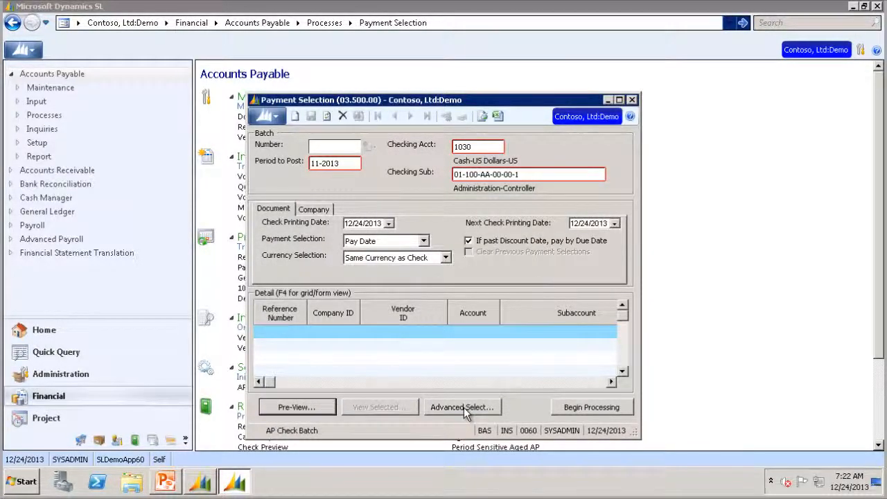
In Advanced Select, add Vendor Class Equal EMP and view the generated select statement
click(462, 407)
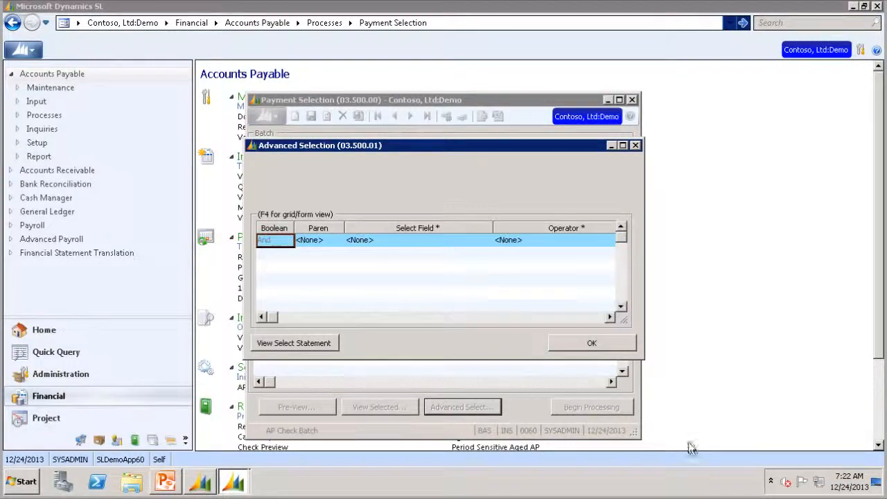
click(416, 241)
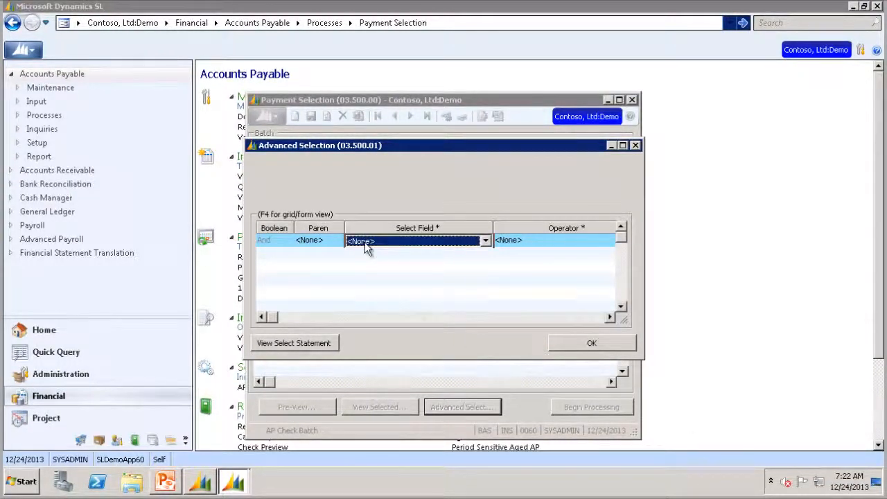
click(485, 242)
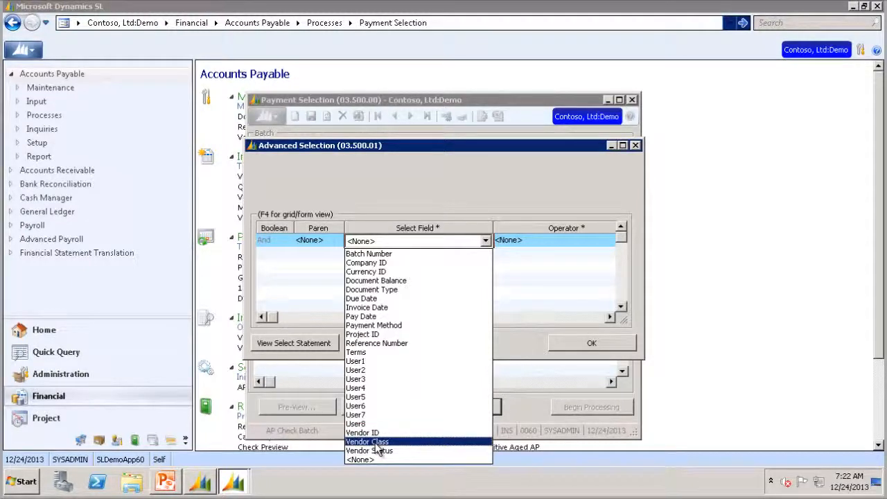
click(366, 441)
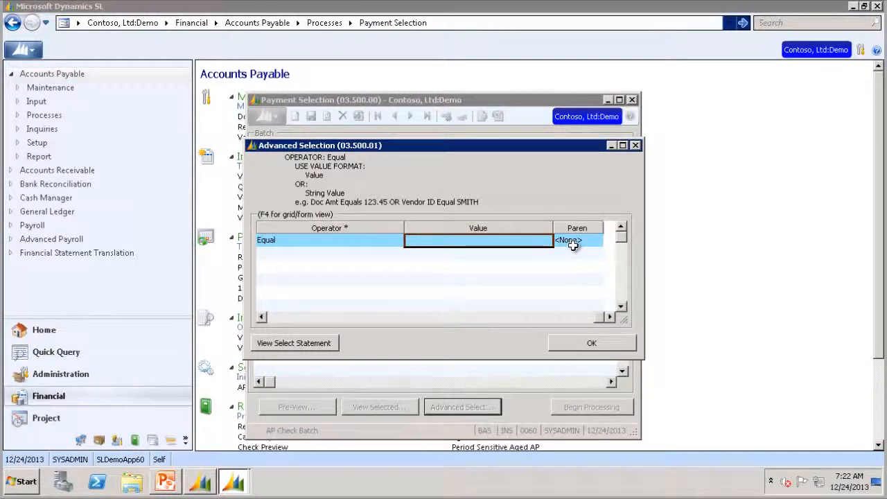
text(EM)
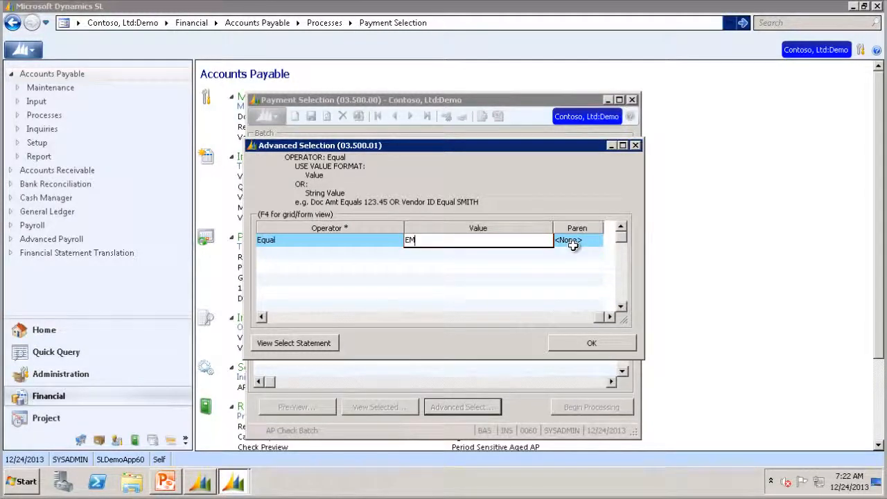
text(P)
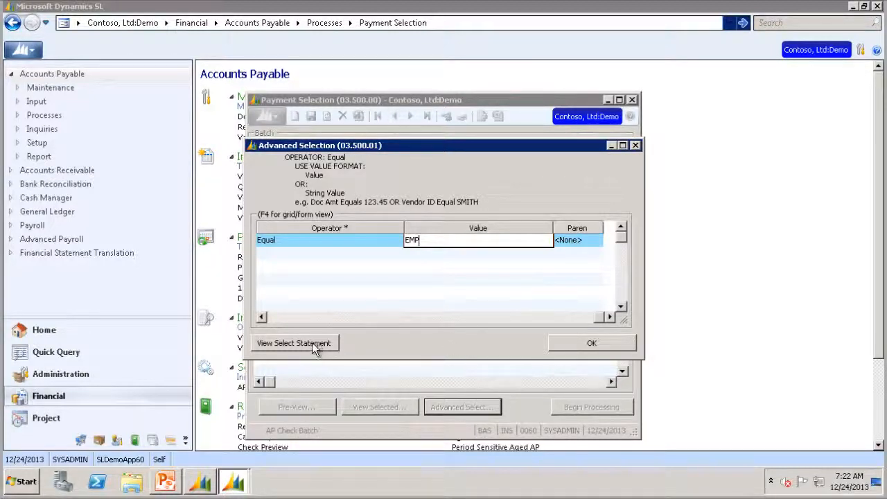
click(294, 343)
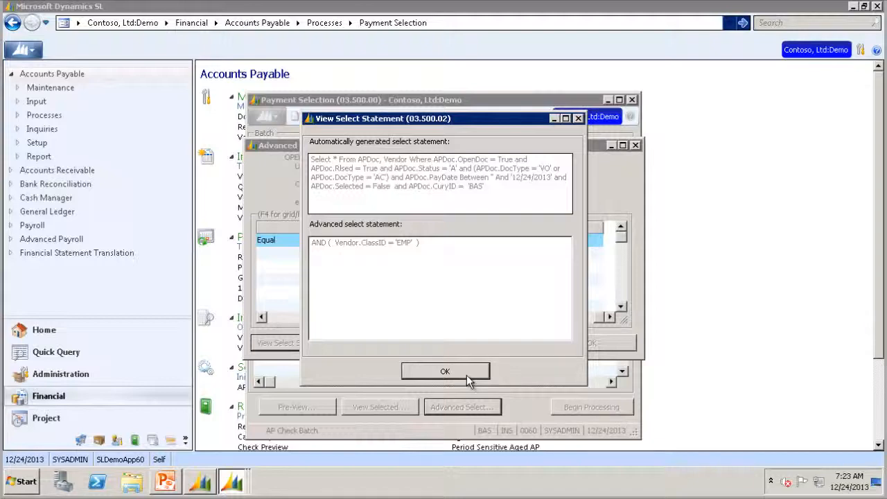
Run the process and preview the three documents due for payment totalling 65.00
click(446, 372)
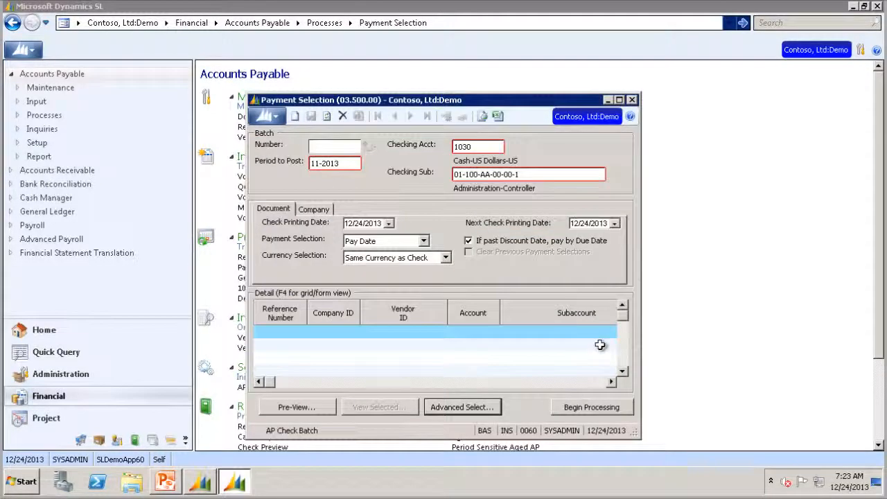
click(591, 408)
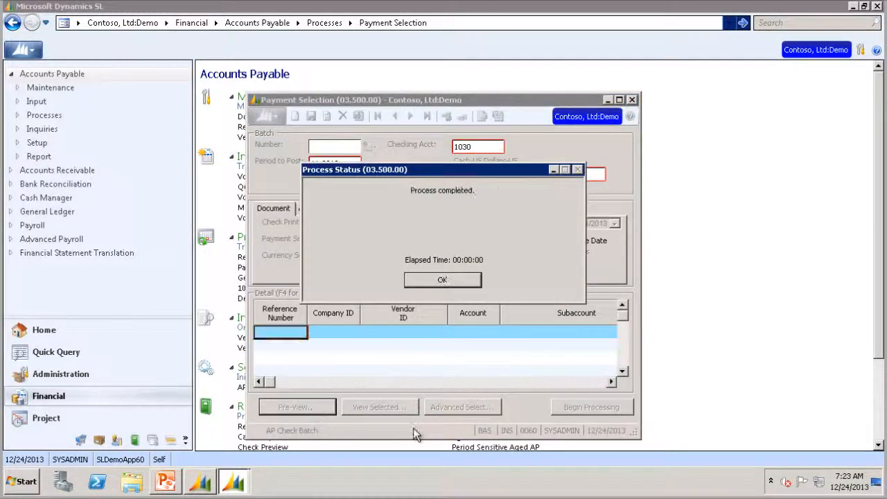
click(442, 280)
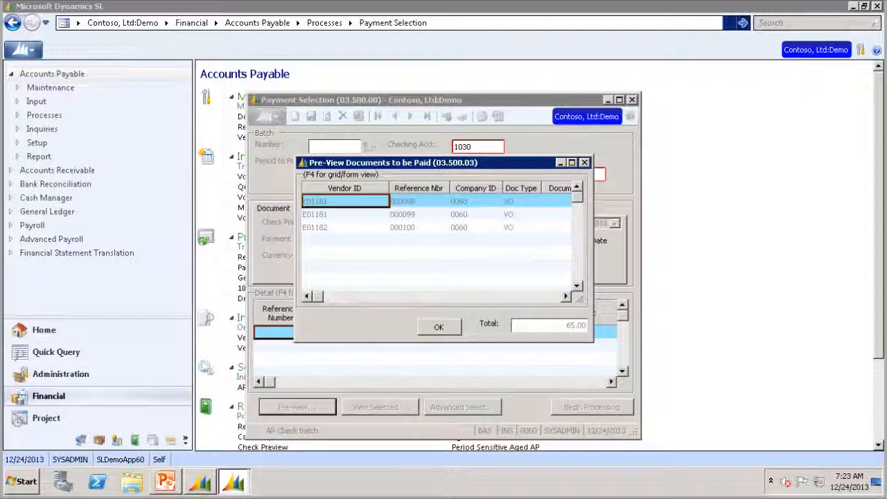
mouse_move(399, 327)
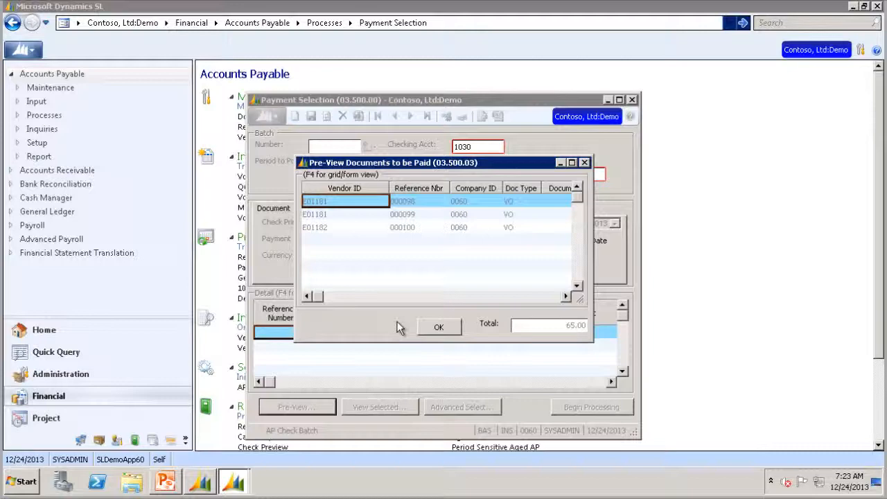
click(460, 407)
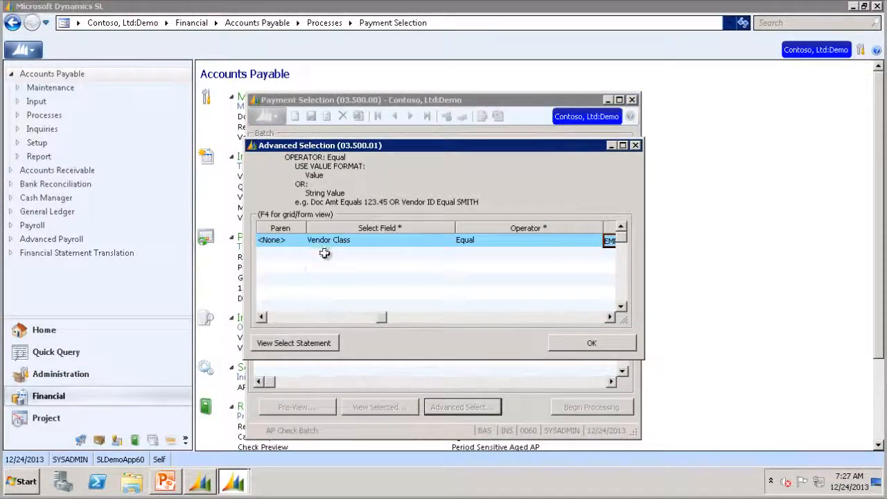
Add Batch Number 000122 and an Or row for Batch Number 000124 to the criteria
click(325, 252)
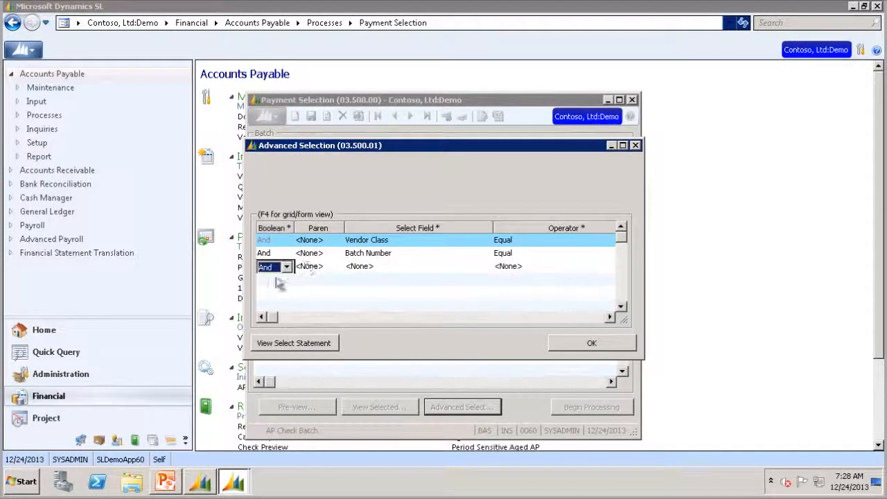
click(286, 266)
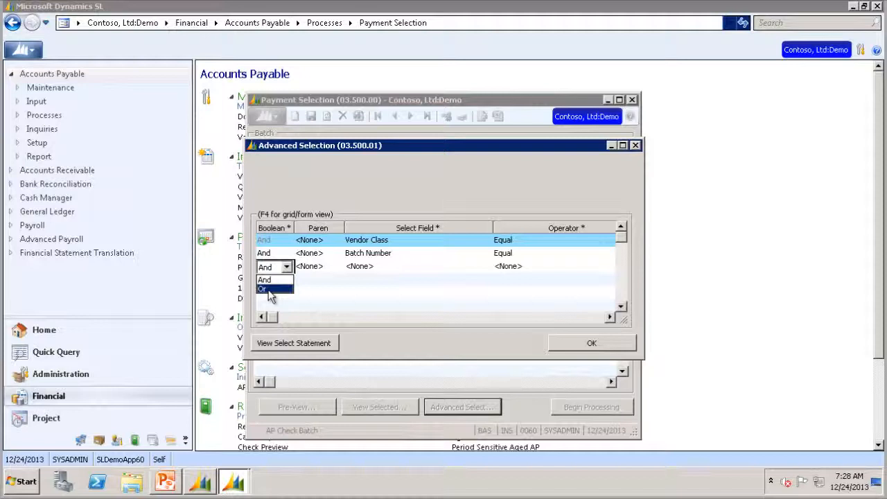
click(262, 289)
text(000)
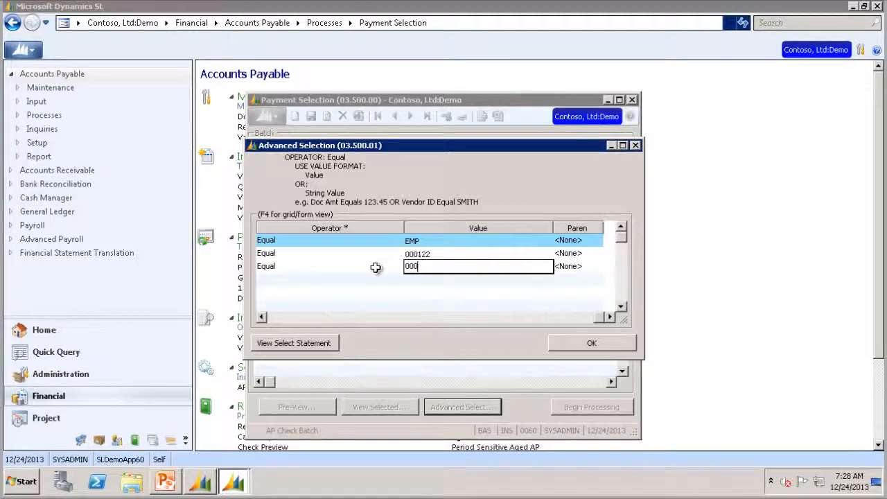
text(124)
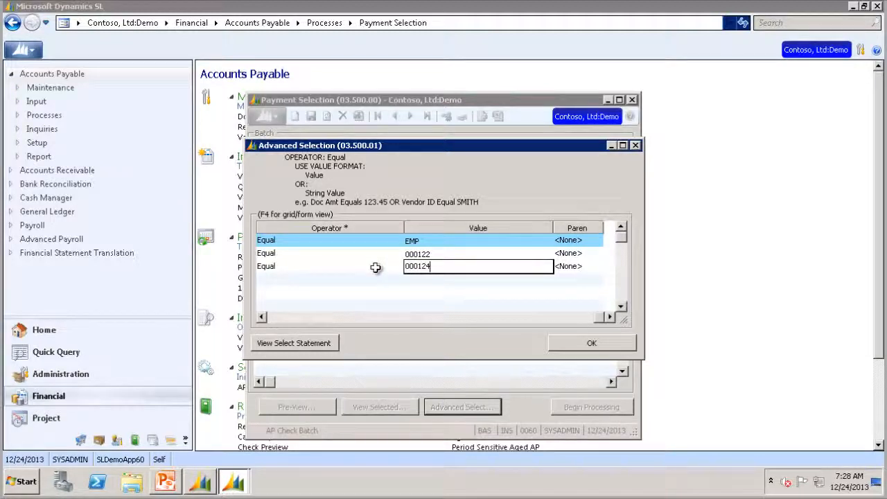
Review the combined select statement and accept the advanced selection criteria
click(294, 344)
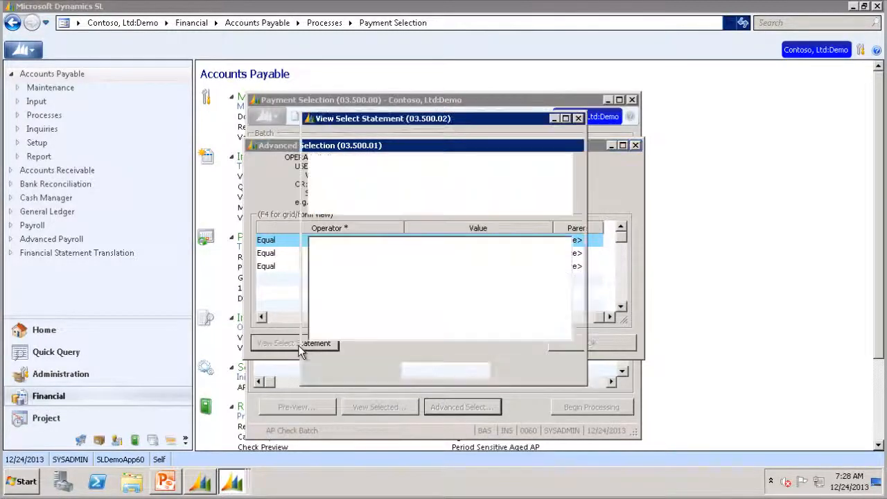
click(294, 344)
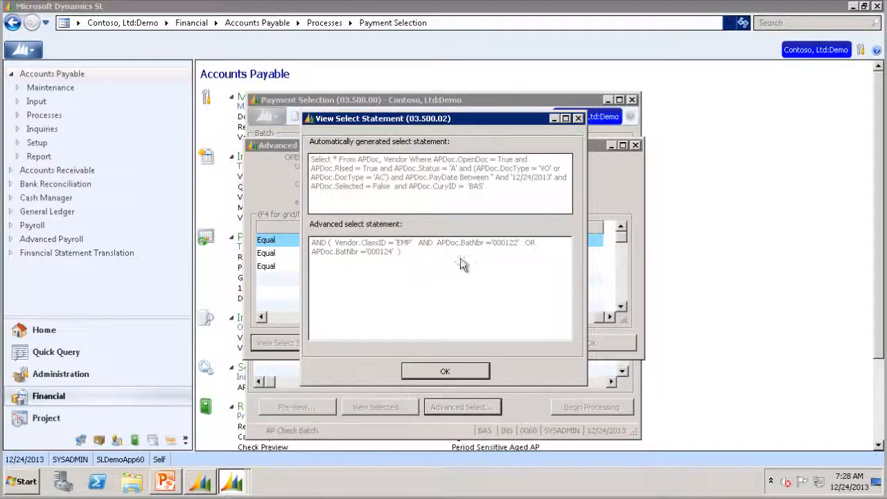
click(446, 371)
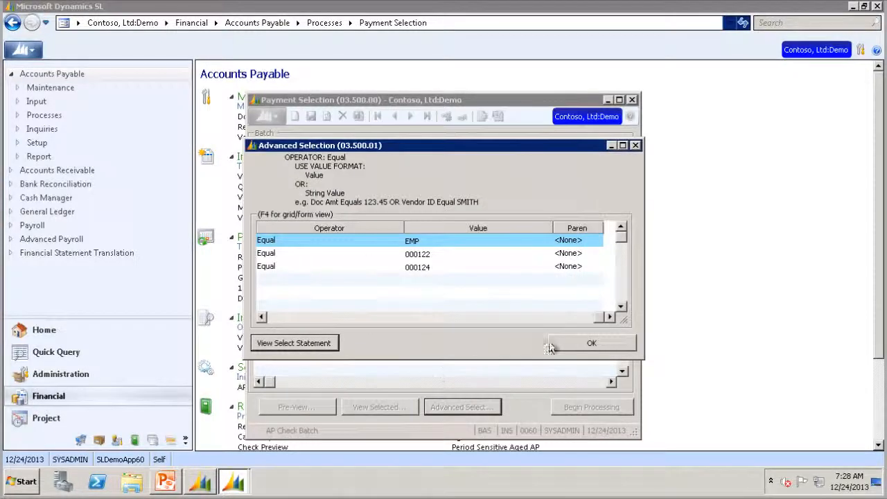
click(591, 344)
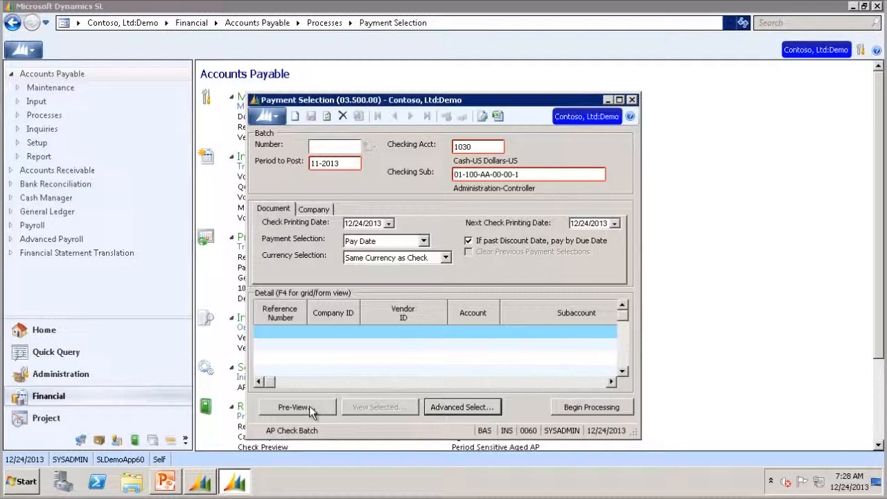
Preview the two documents totalling 55.00, generate batch 000125, and close Payment Selection
click(297, 408)
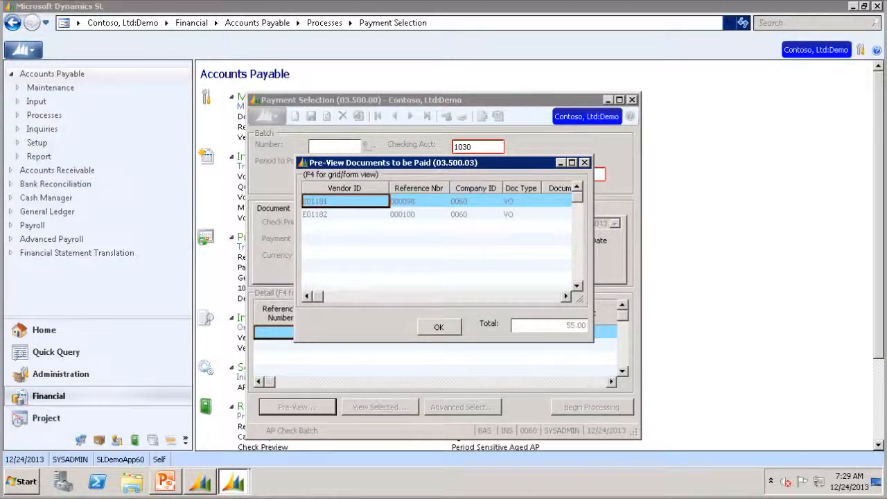
click(438, 327)
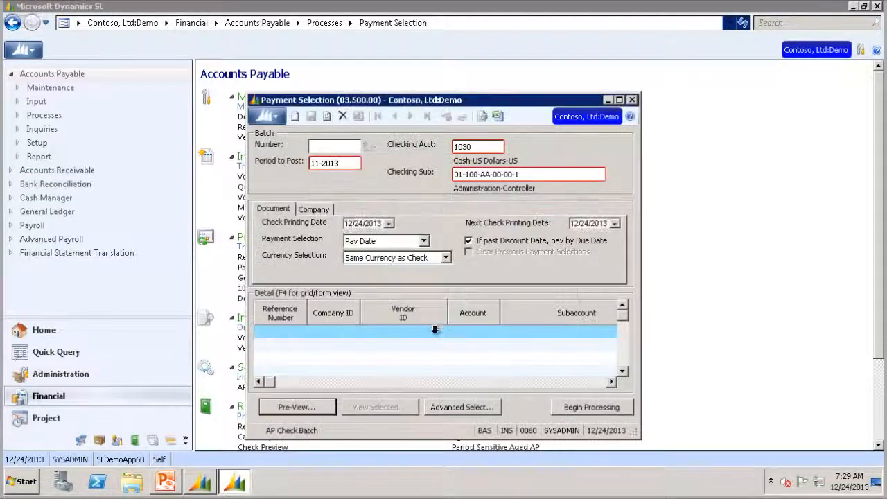
click(591, 407)
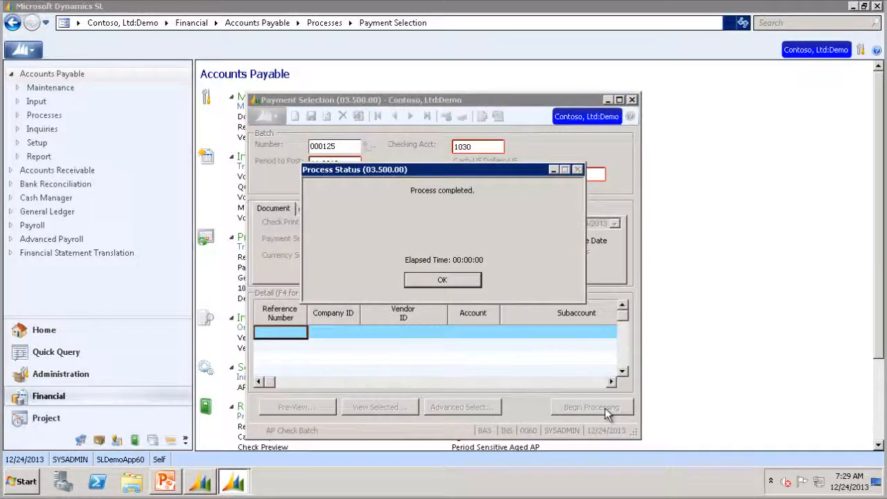
click(443, 280)
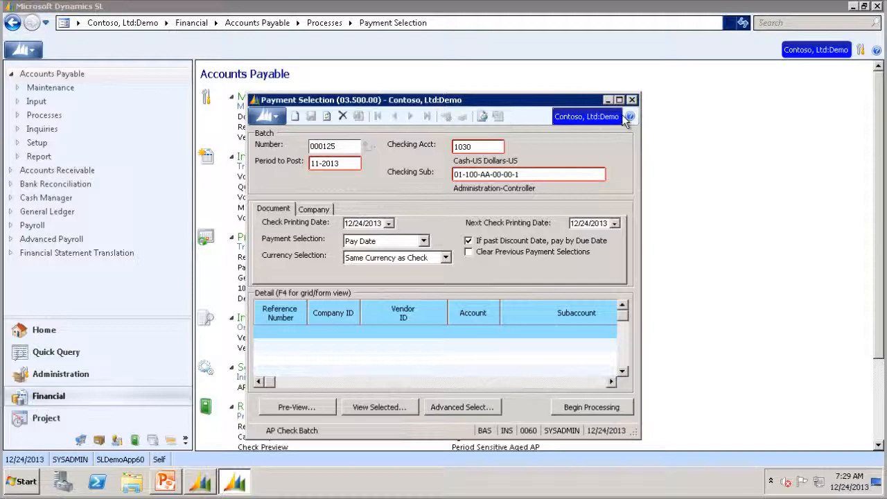
click(633, 100)
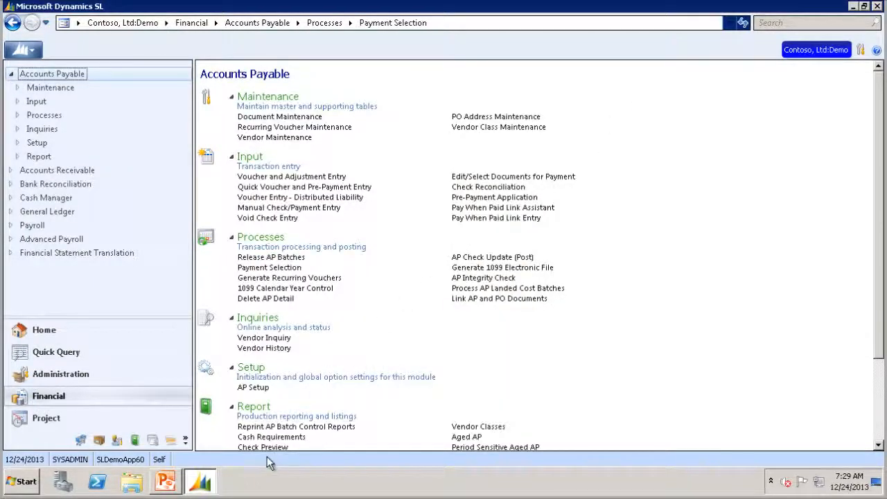
Display the Check Preview report for batch 000125 with two checks totalling 55.00
click(264, 446)
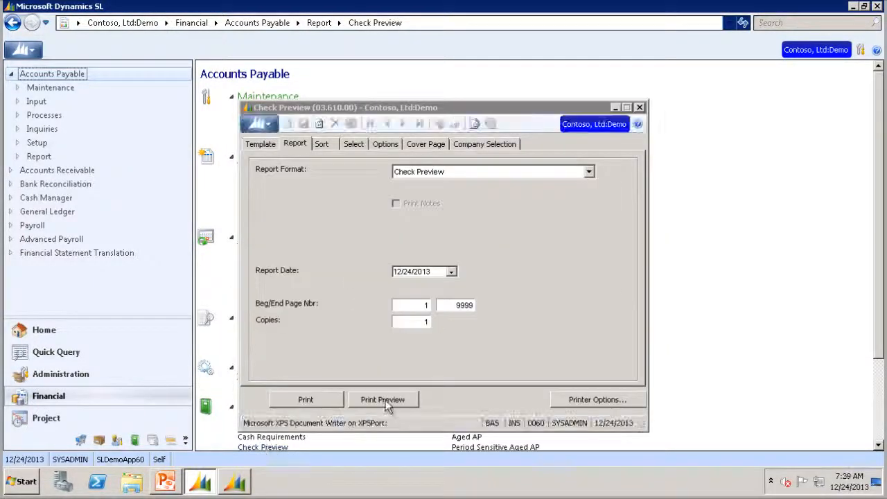
click(382, 399)
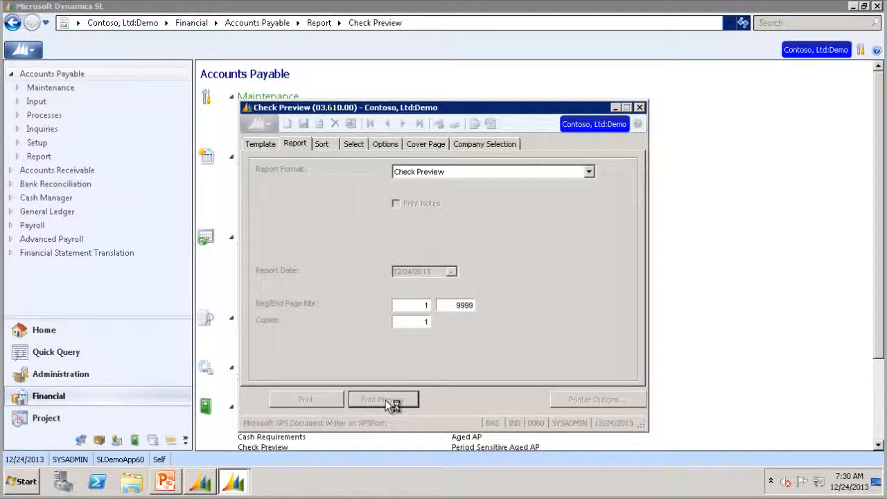
click(383, 399)
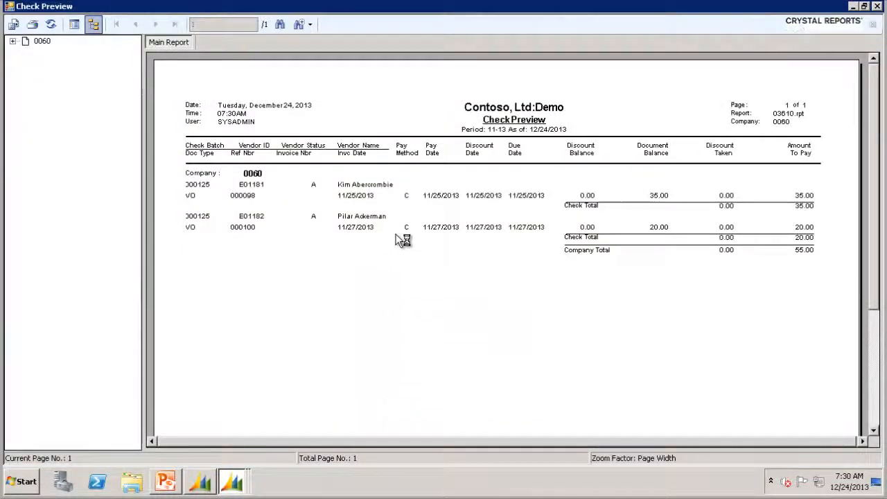
mouse_move(386, 187)
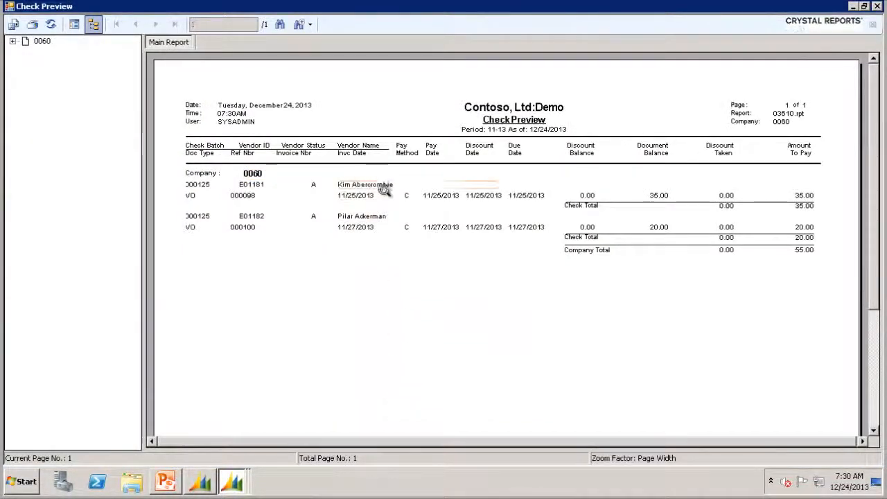